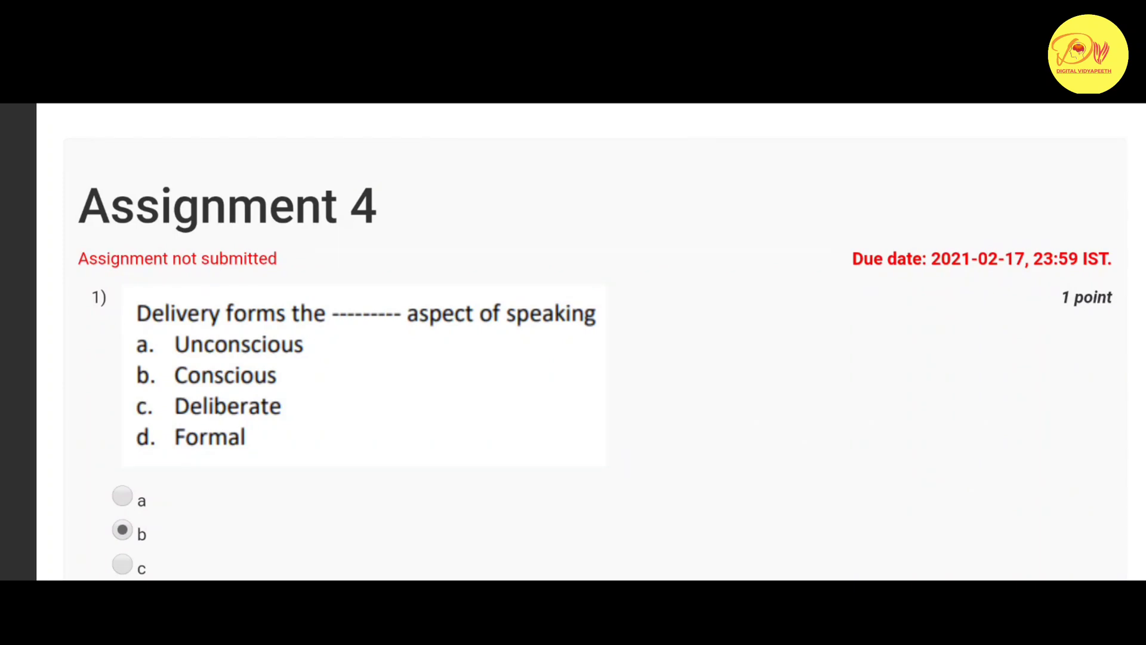
scroll(down, 3)
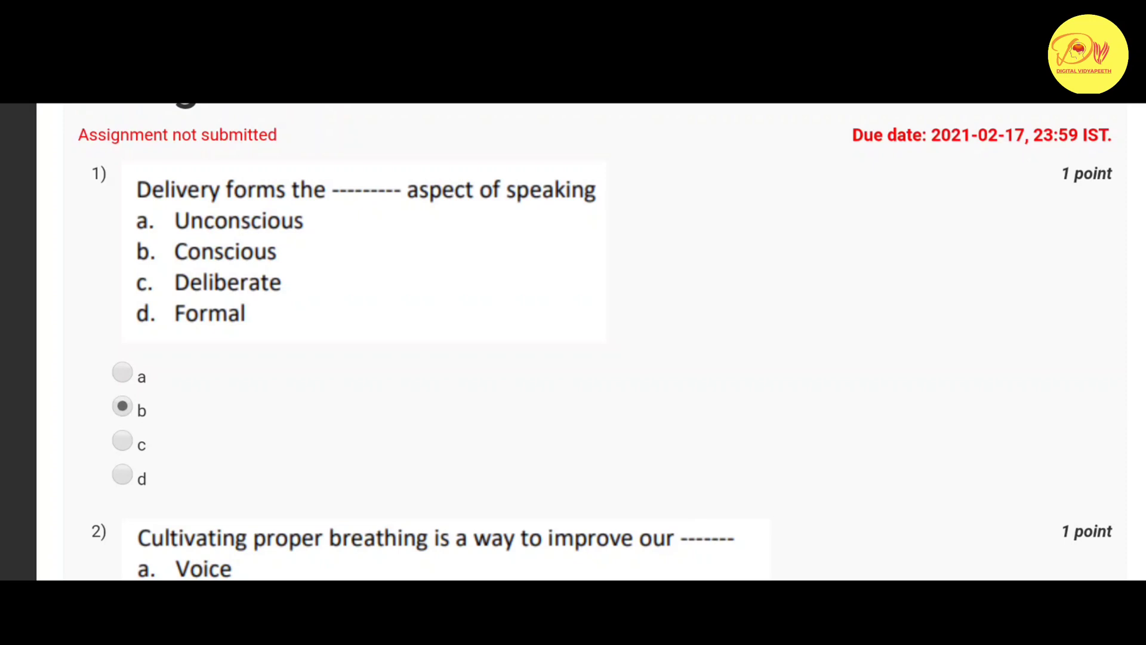
scroll(up, 3)
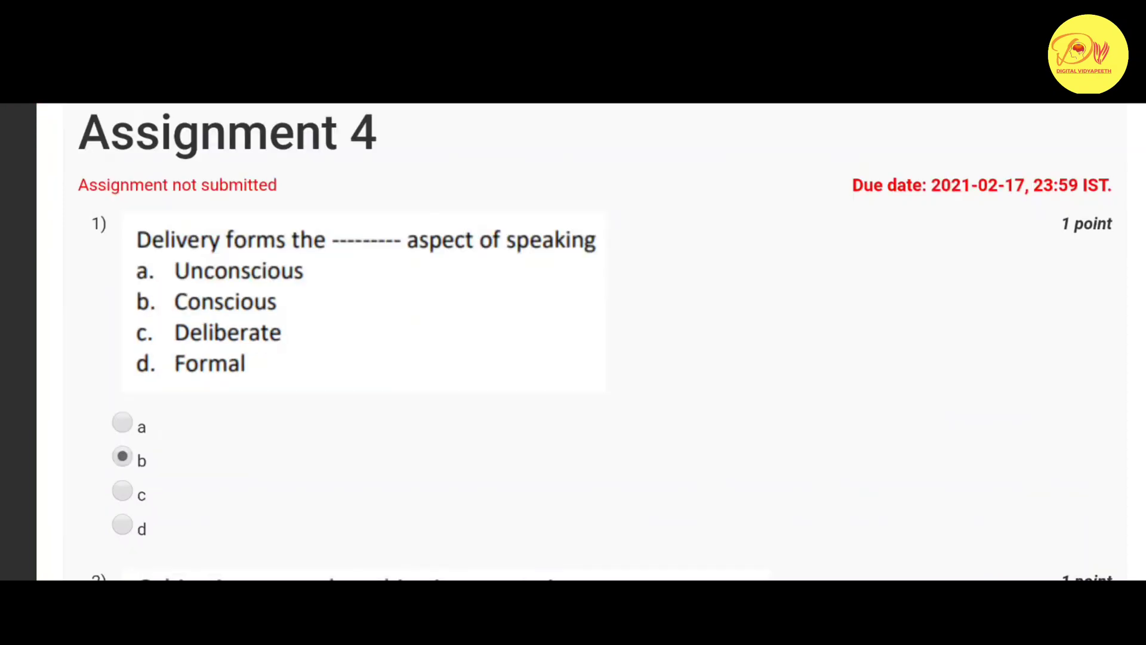
scroll(down, 3)
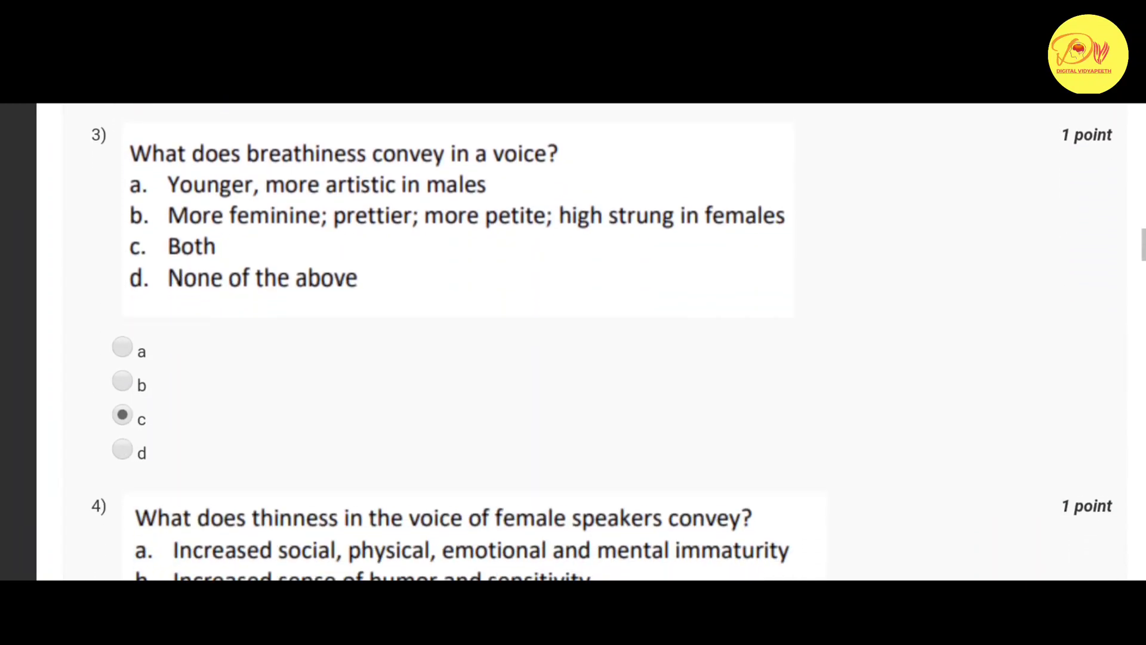
scroll(up, 3)
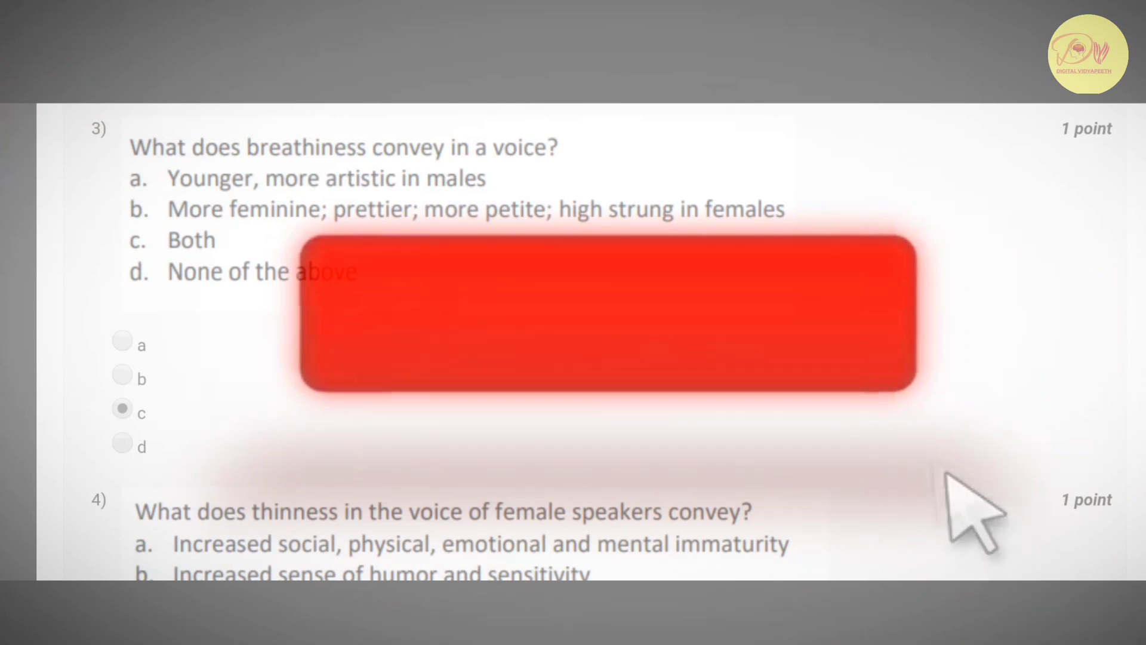
scroll(down, 3)
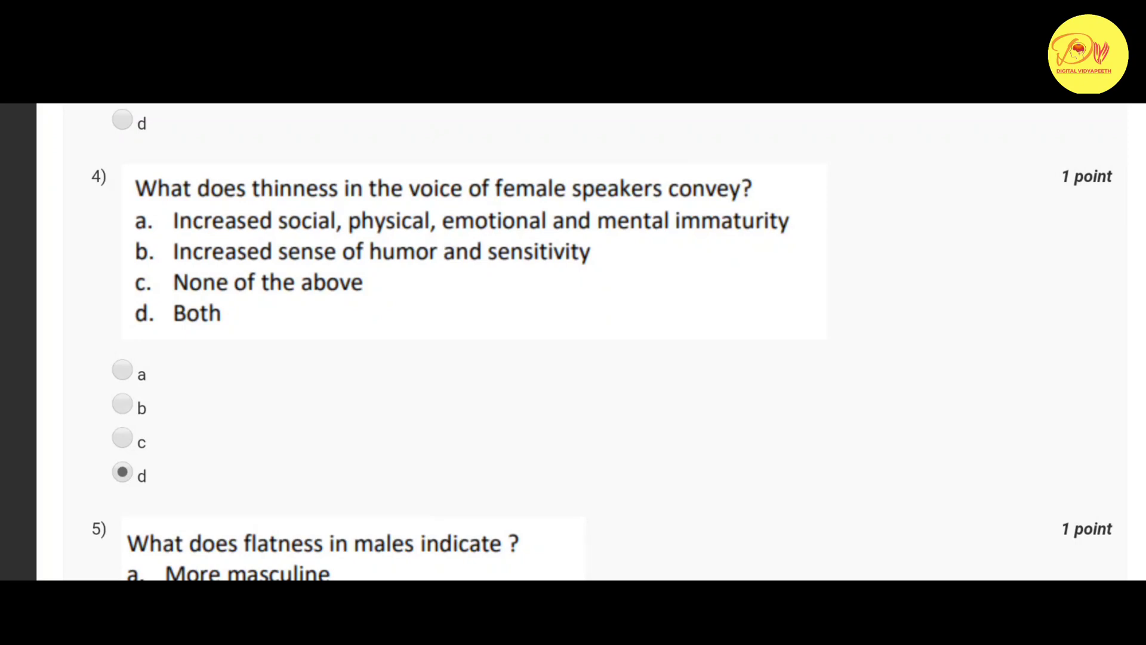
scroll(down, 3)
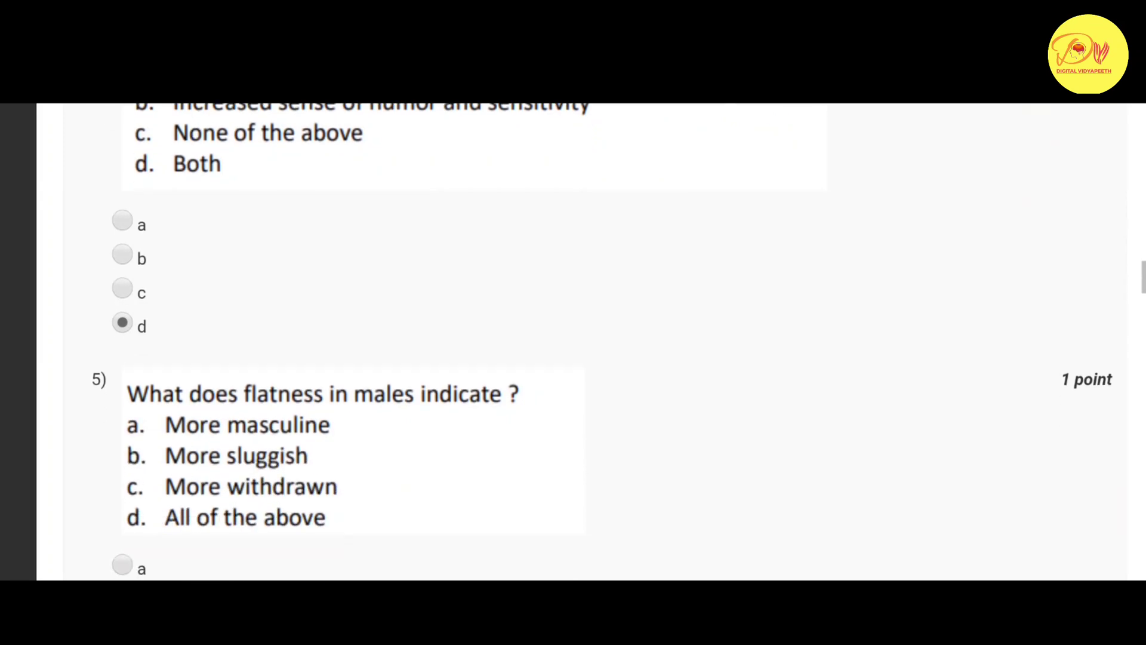
scroll(down, 3)
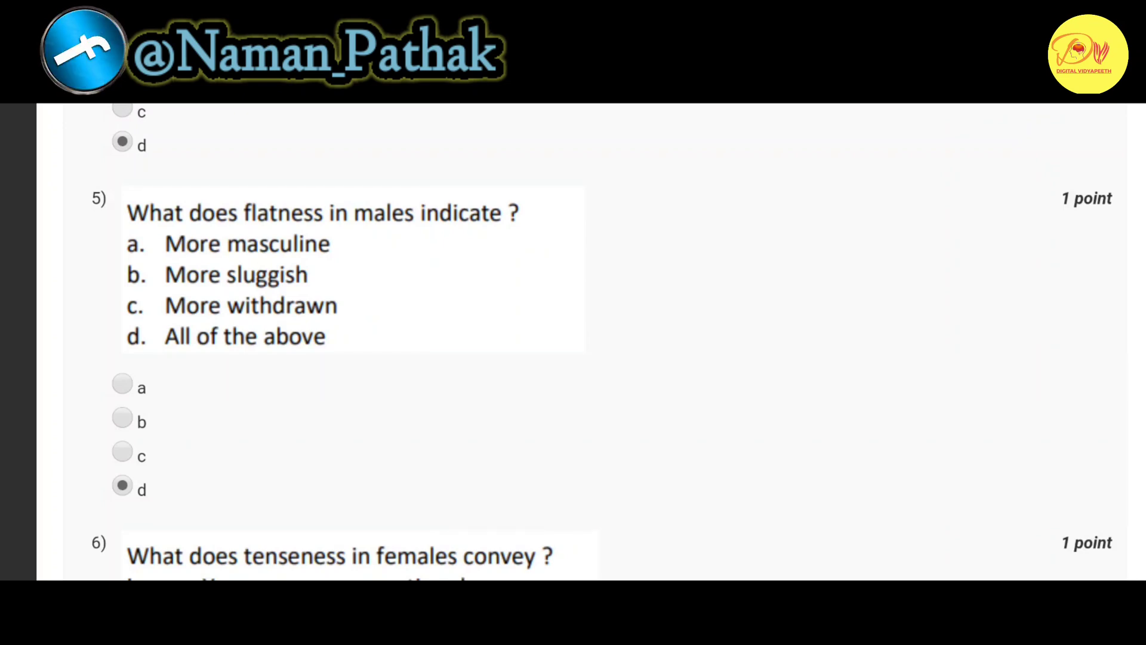
scroll(down, 3)
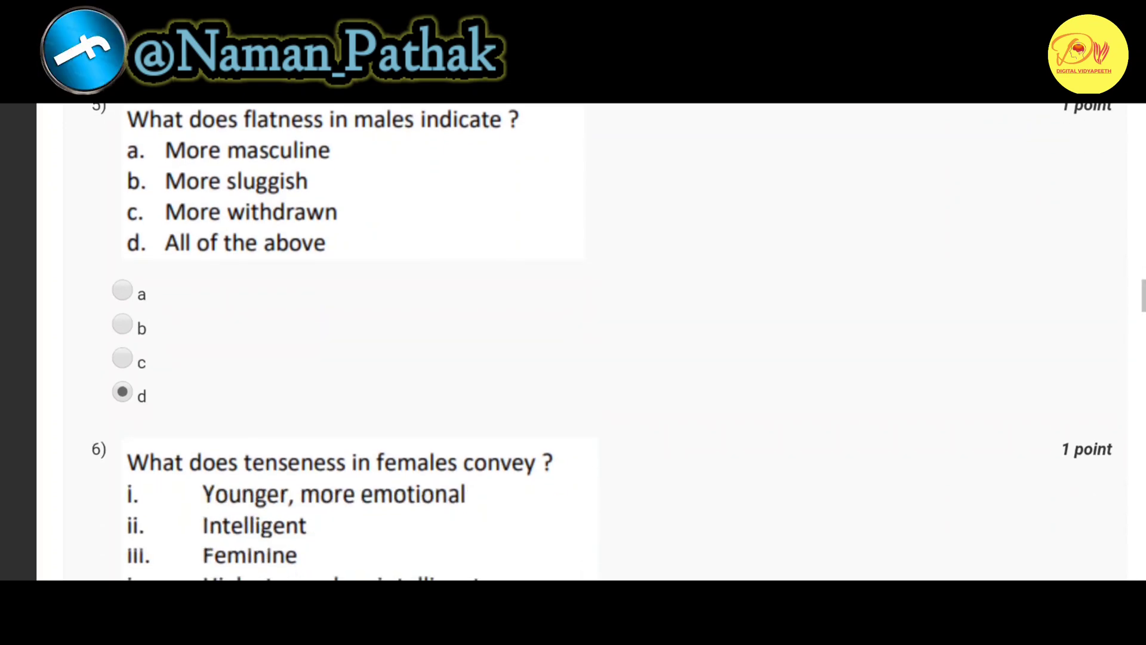
scroll(down, 3)
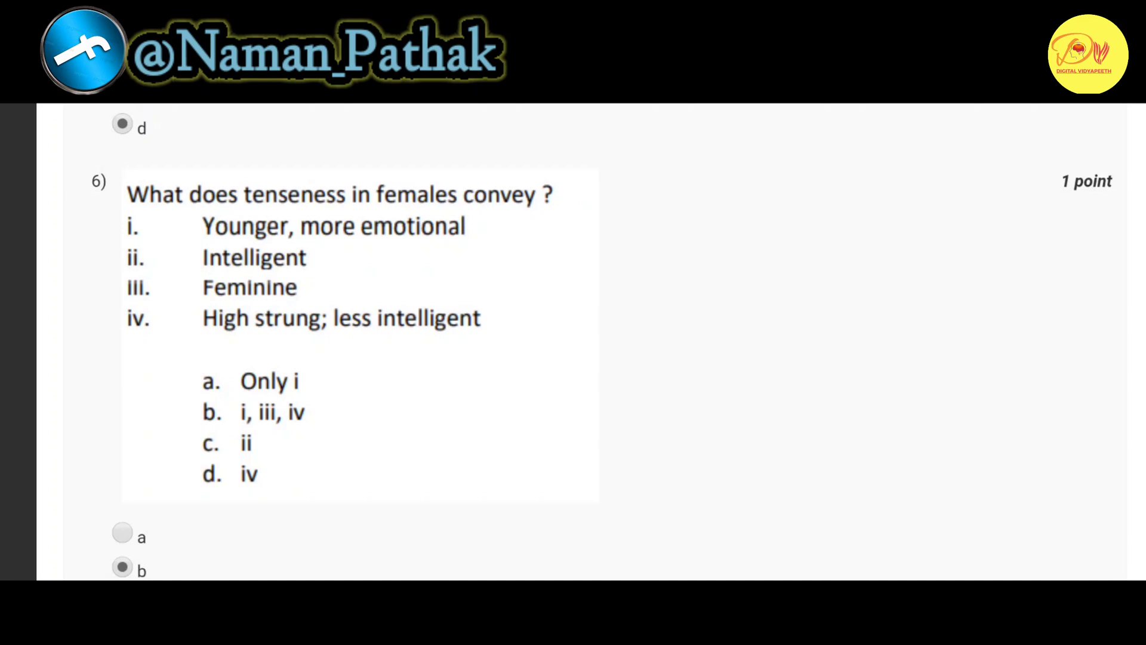
scroll(down, 3)
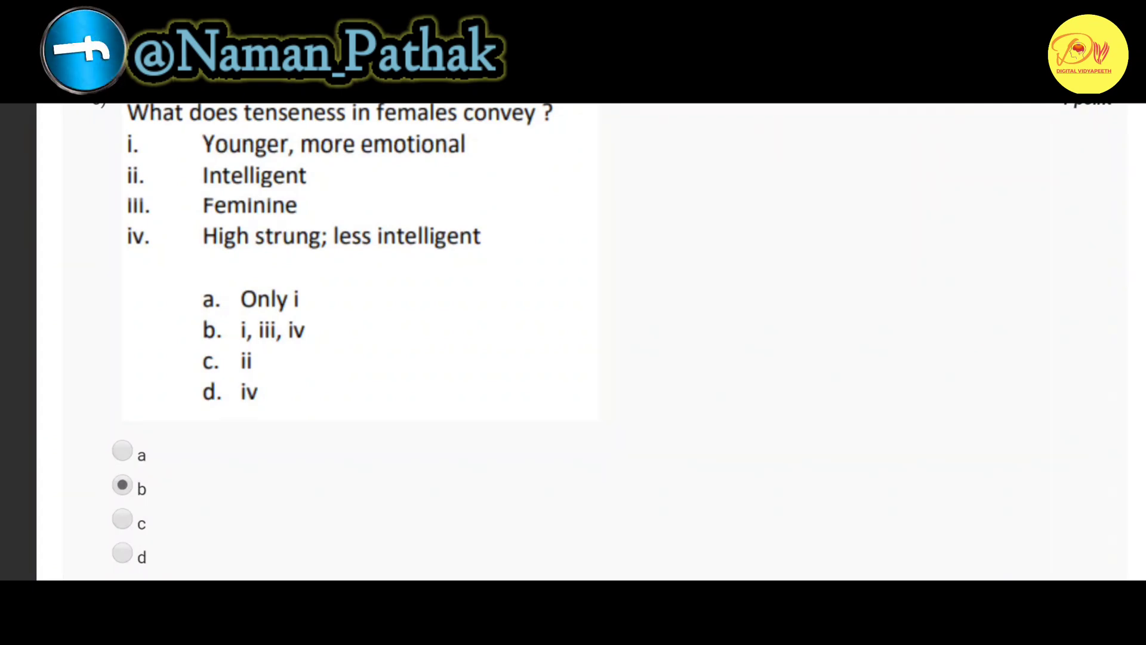
scroll(down, 3)
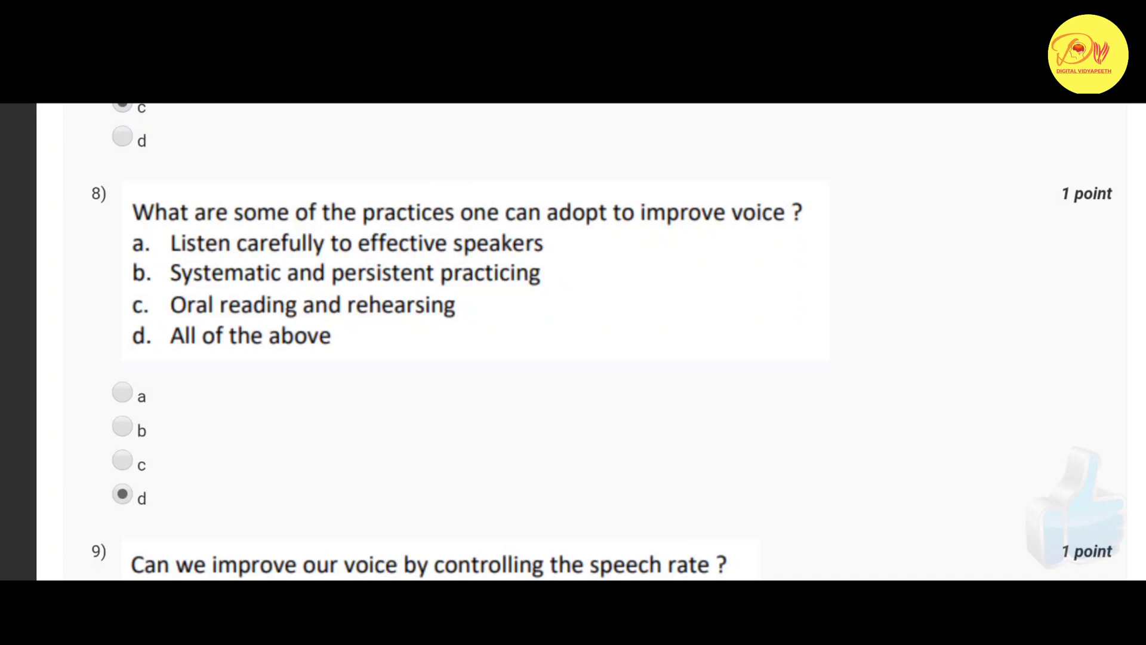
scroll(down, 3)
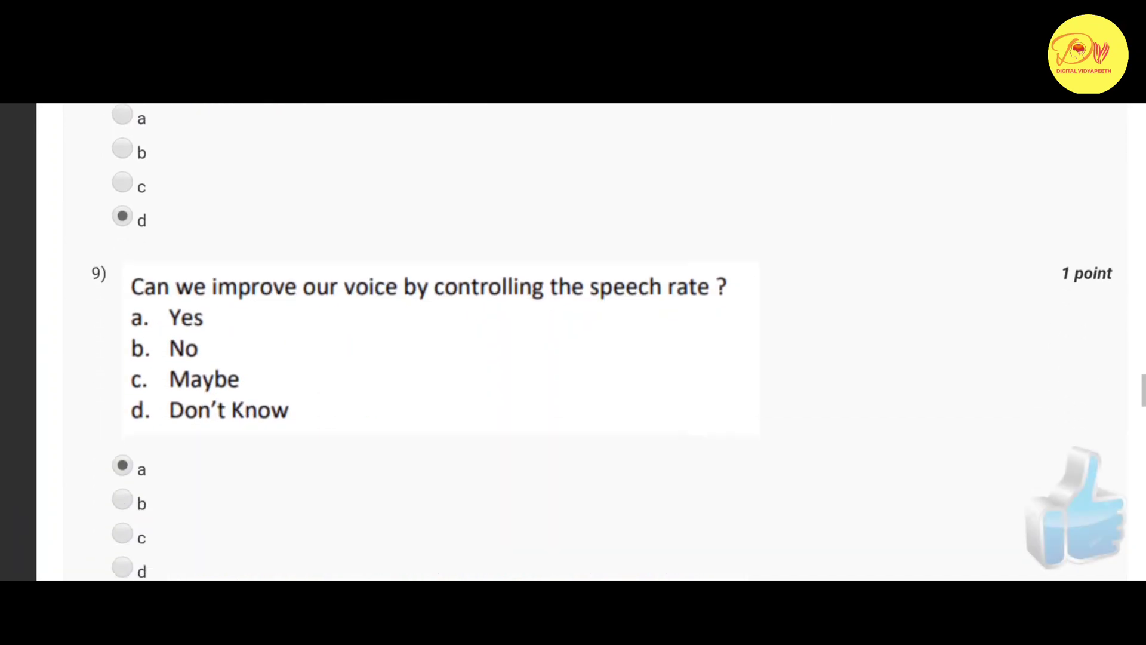
scroll(down, 3)
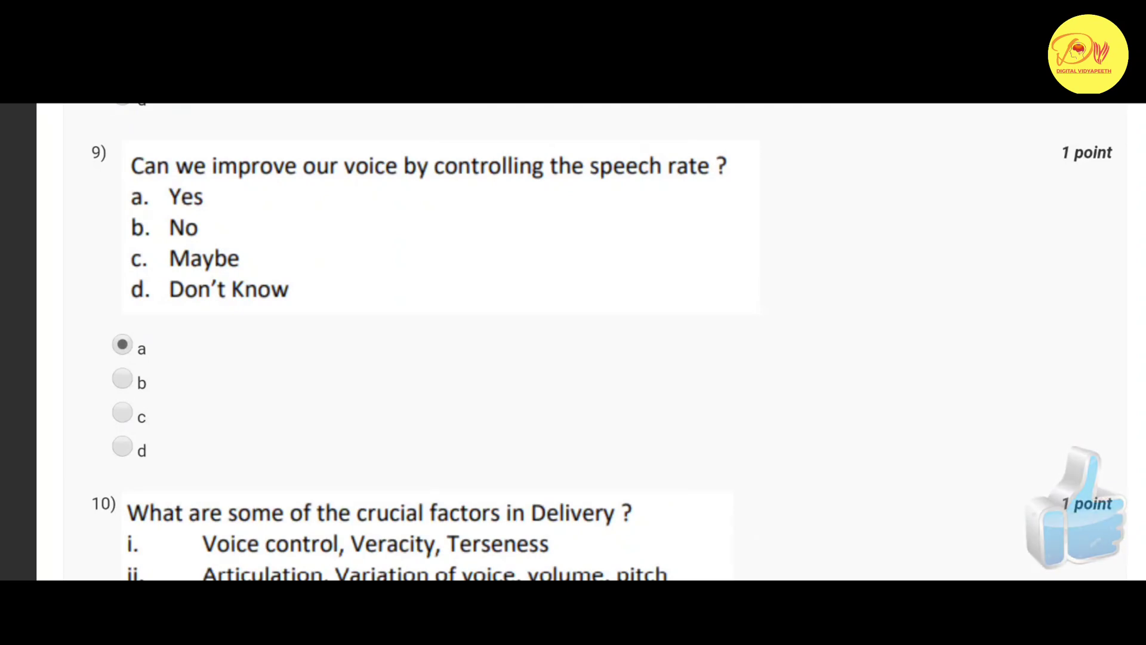
scroll(down, 3)
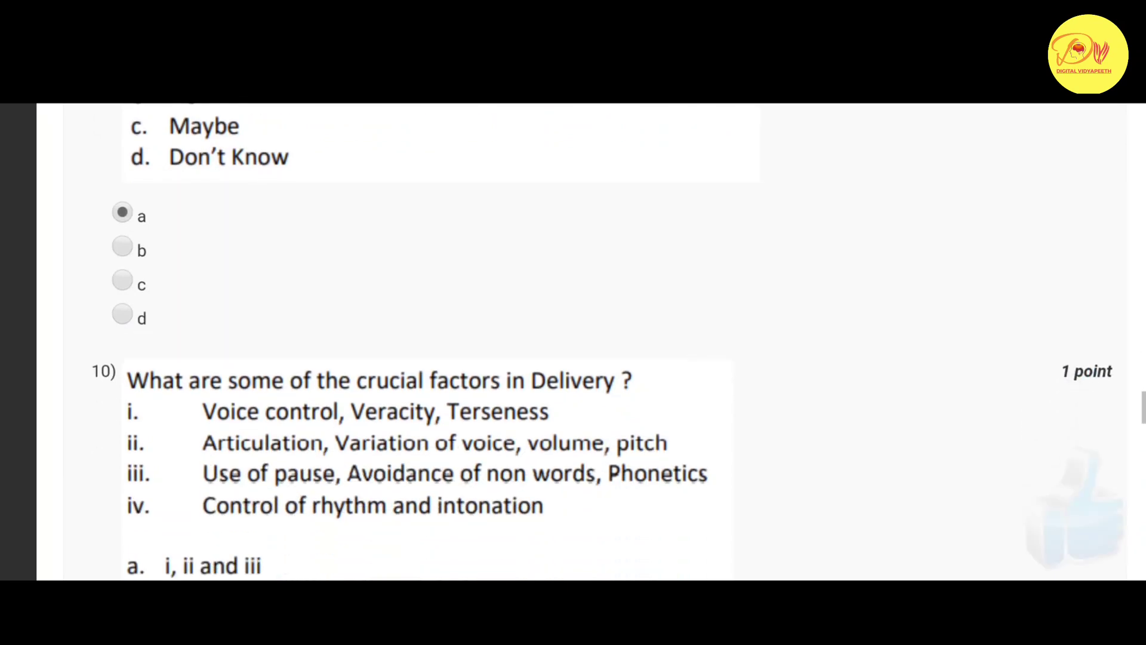
scroll(down, 3)
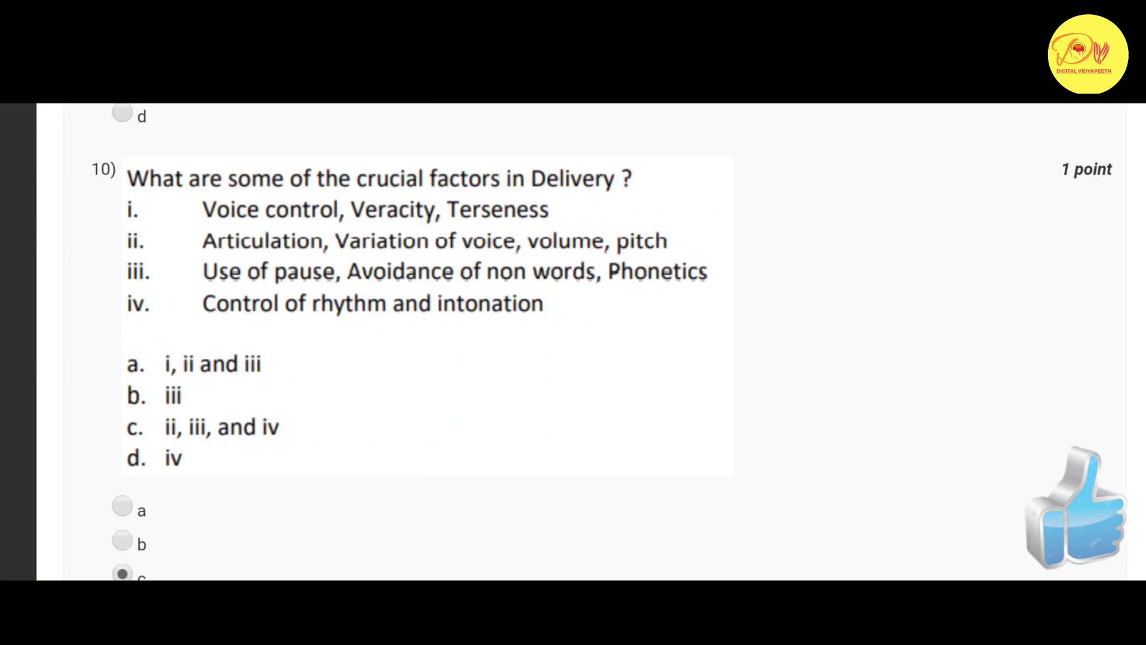
scroll(down, 3)
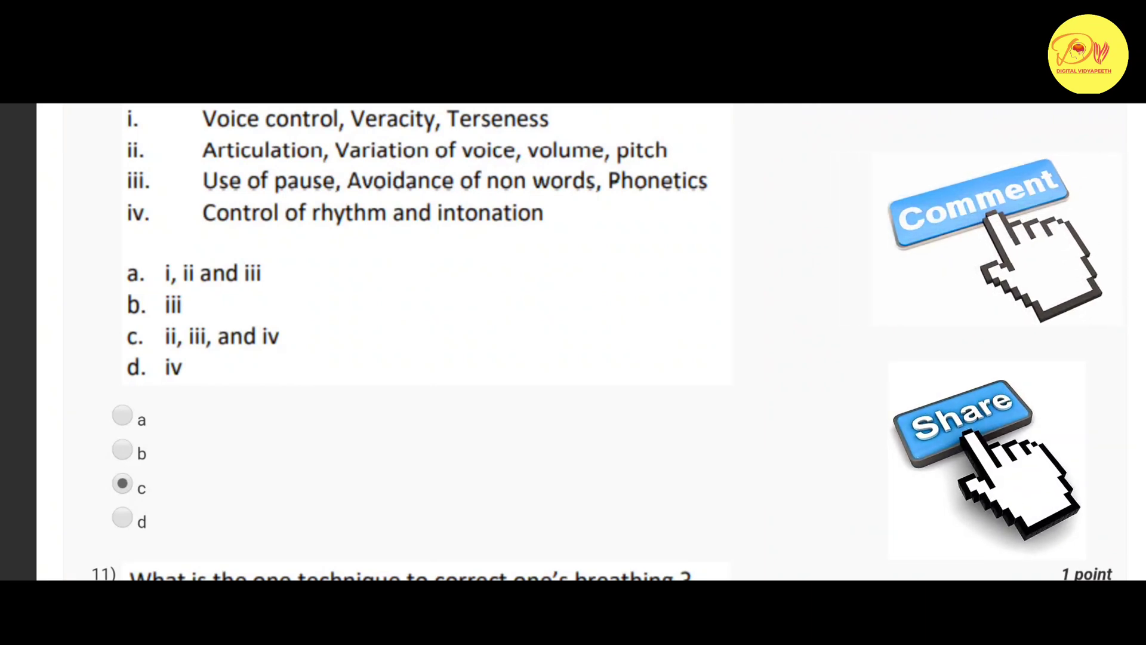
scroll(down, 3)
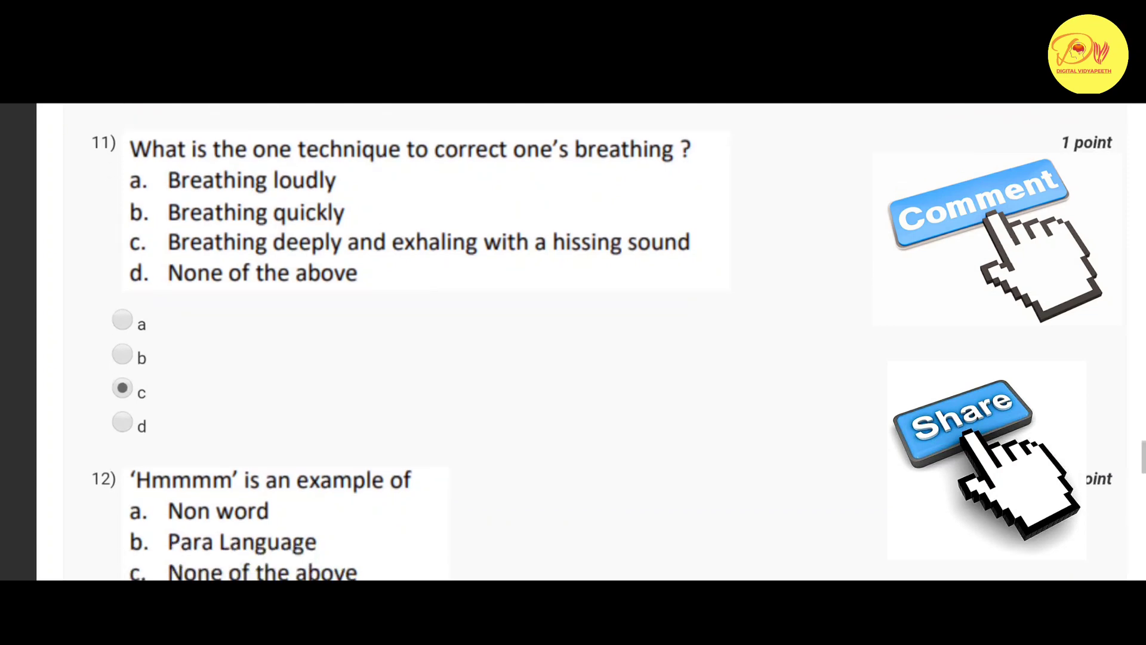
scroll(down, 3)
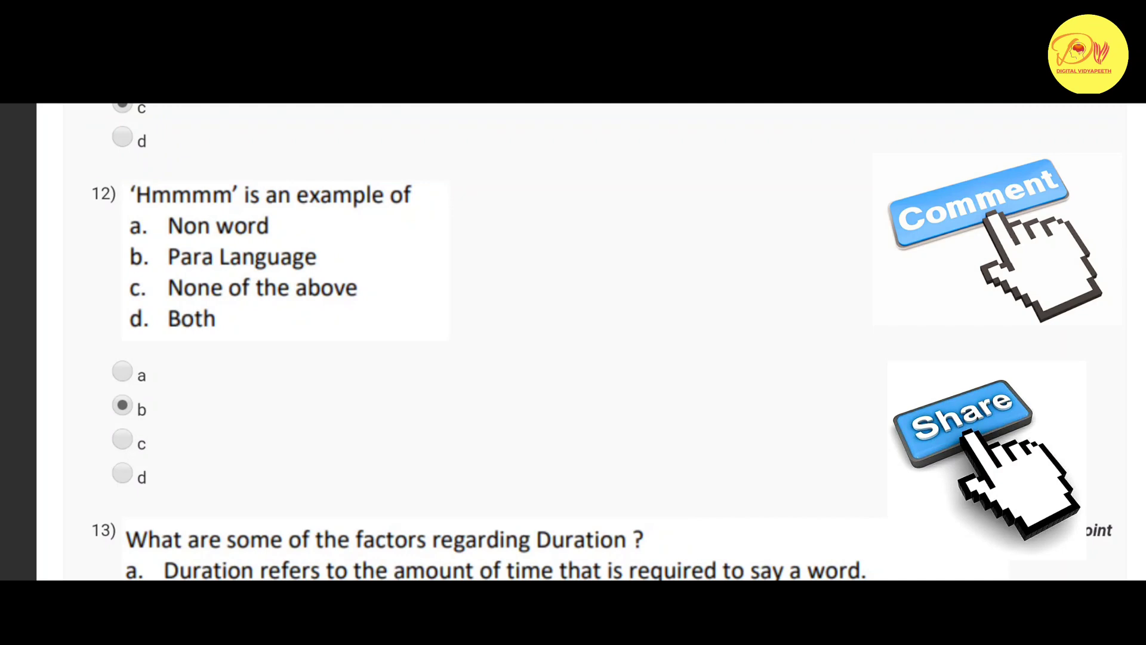
scroll(down, 3)
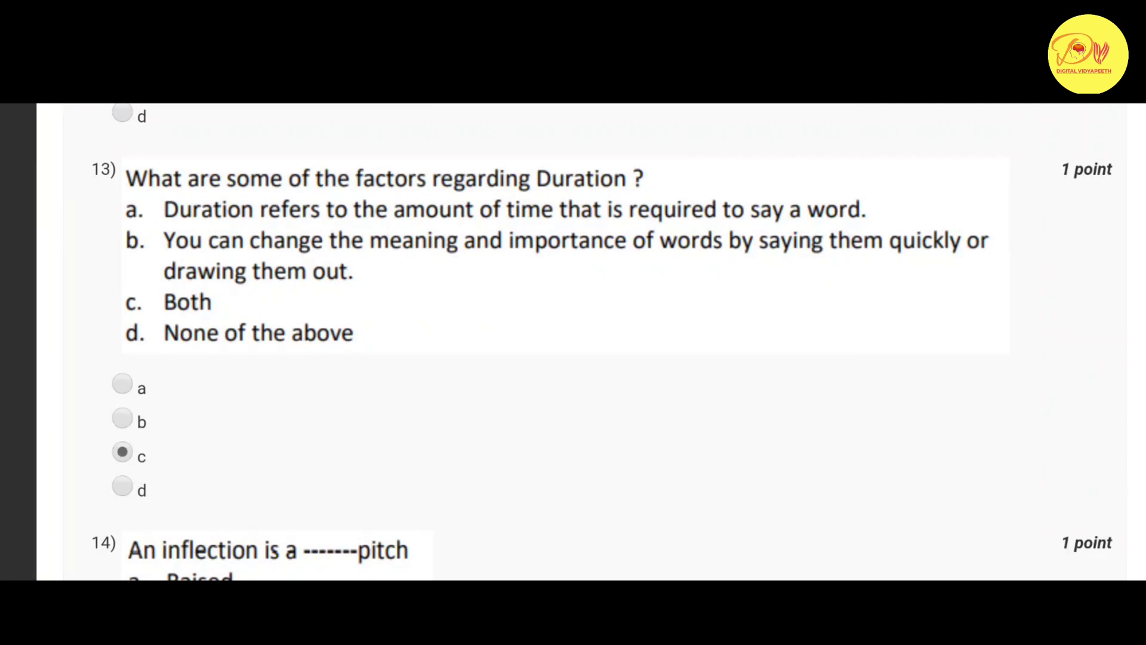
scroll(down, 3)
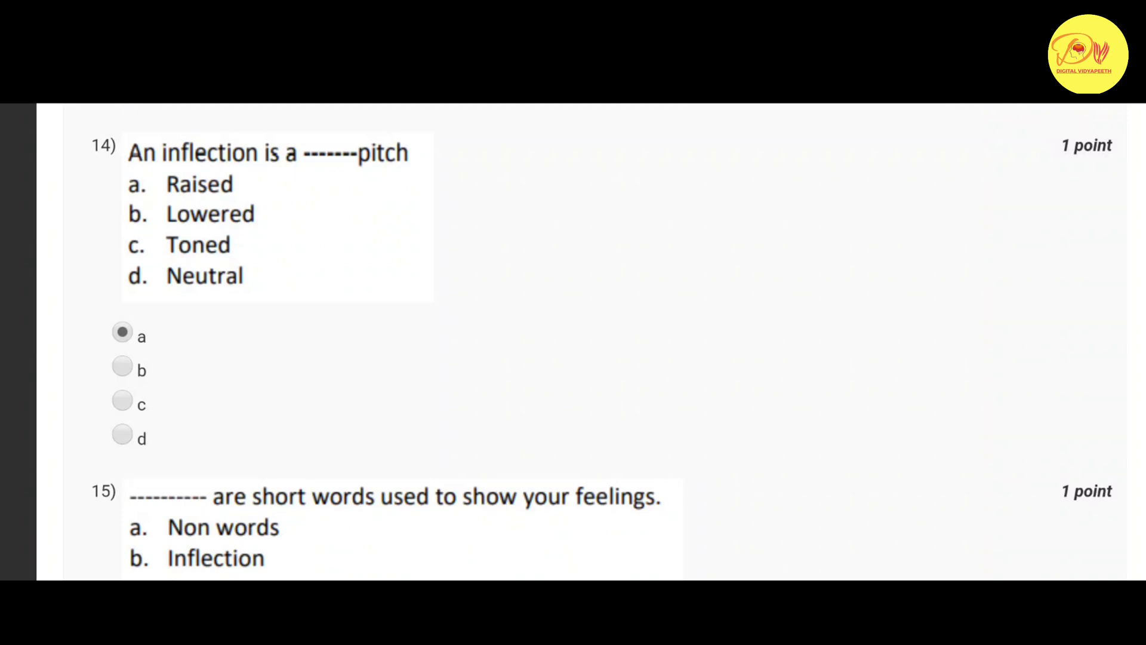
scroll(down, 3)
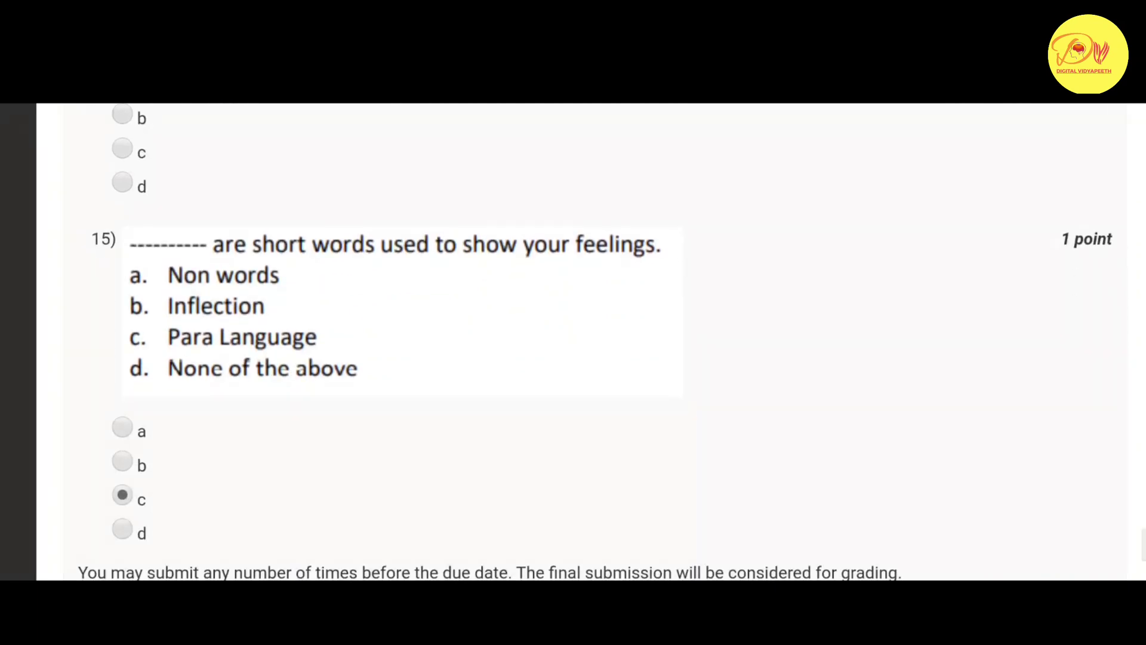
scroll(down, 3)
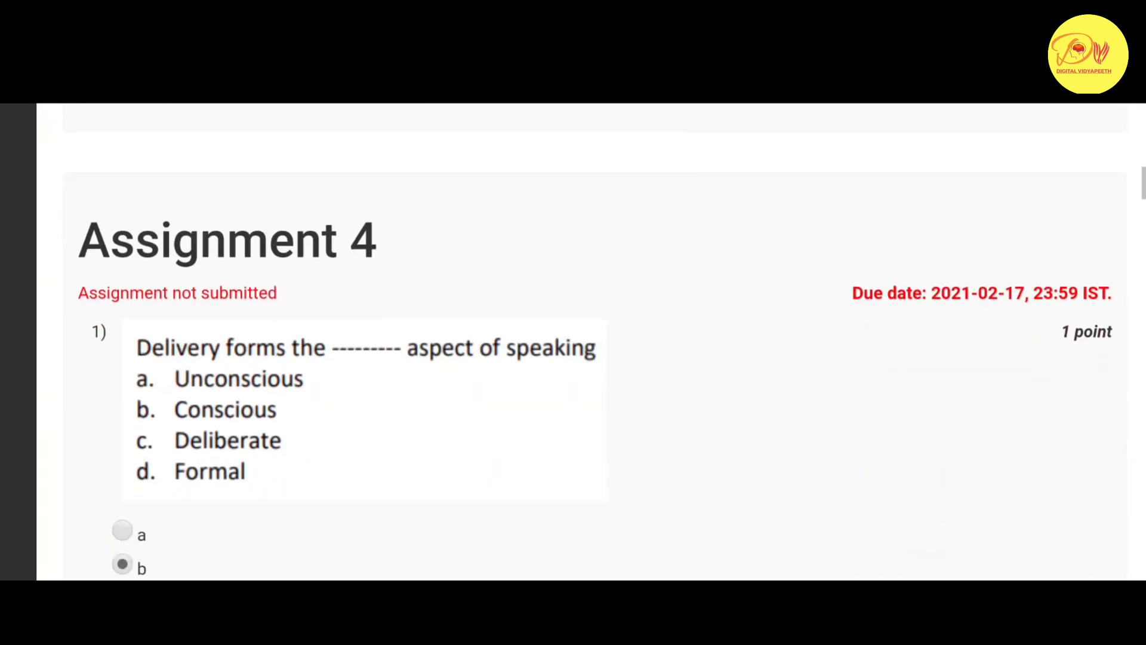
scroll(down, 3)
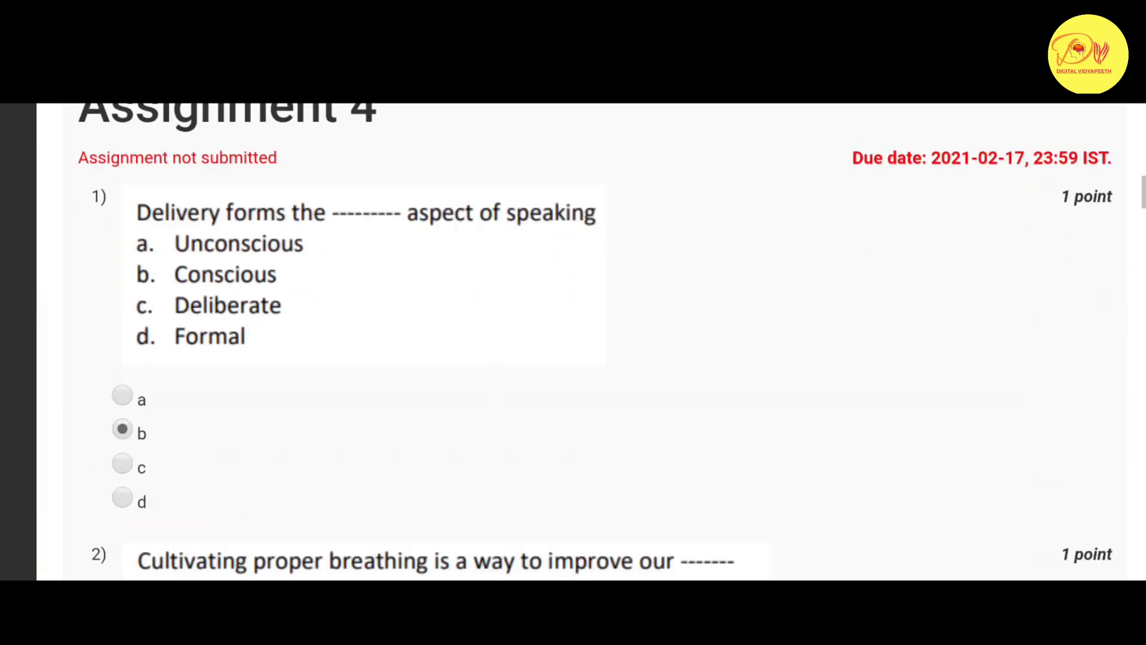
scroll(down, 3)
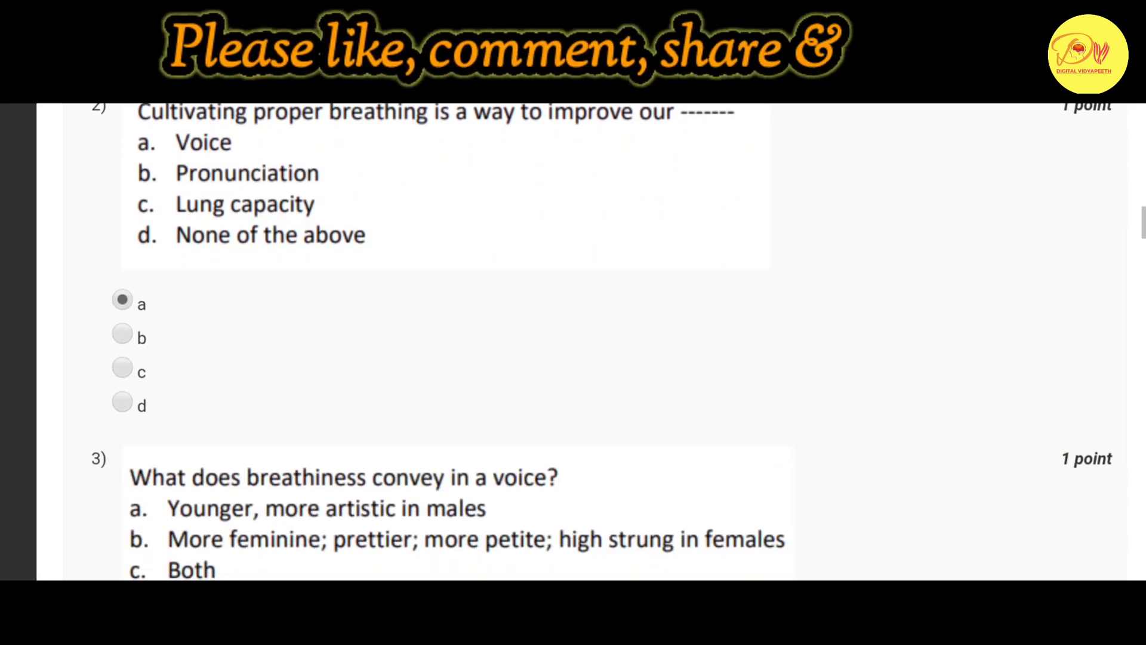
scroll(down, 3)
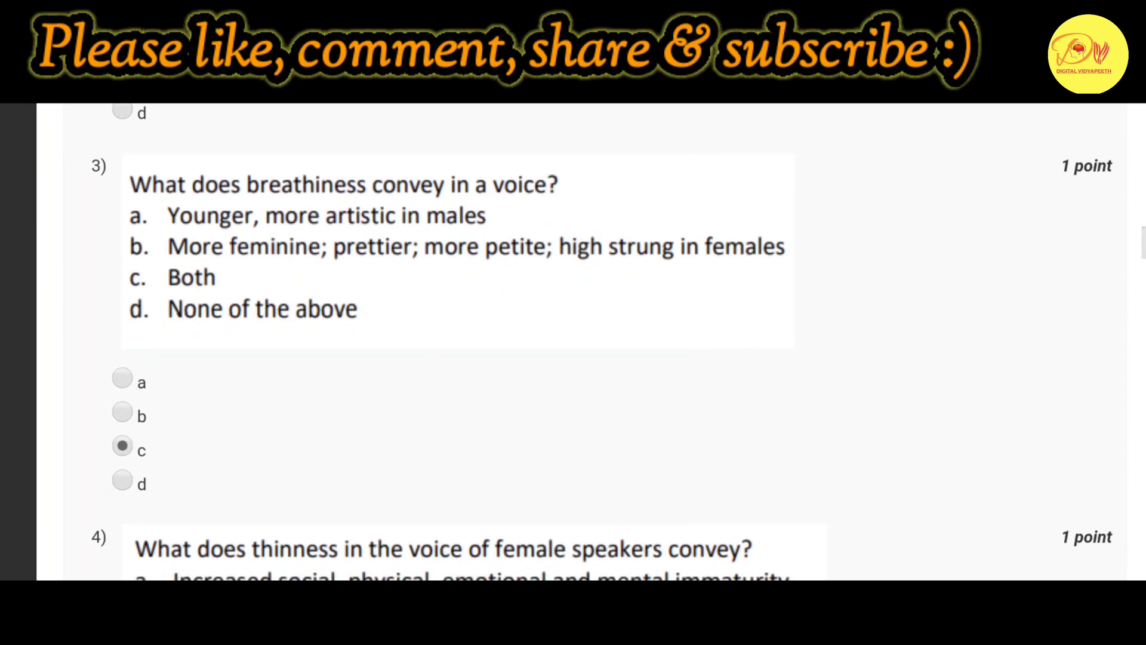
scroll(down, 3)
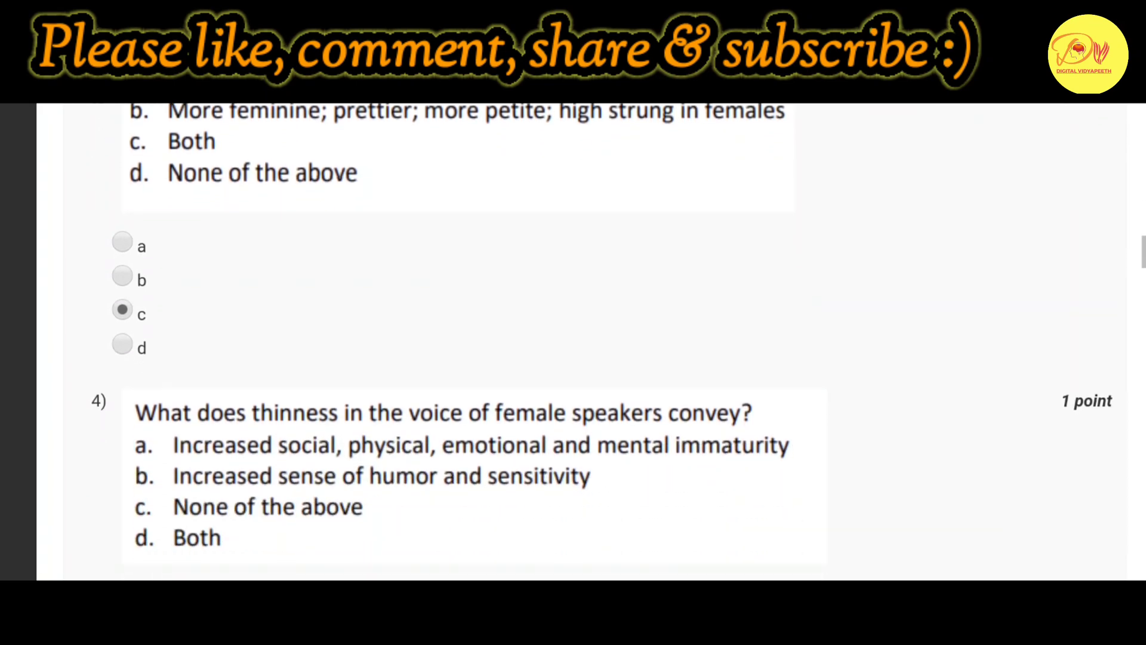
scroll(down, 3)
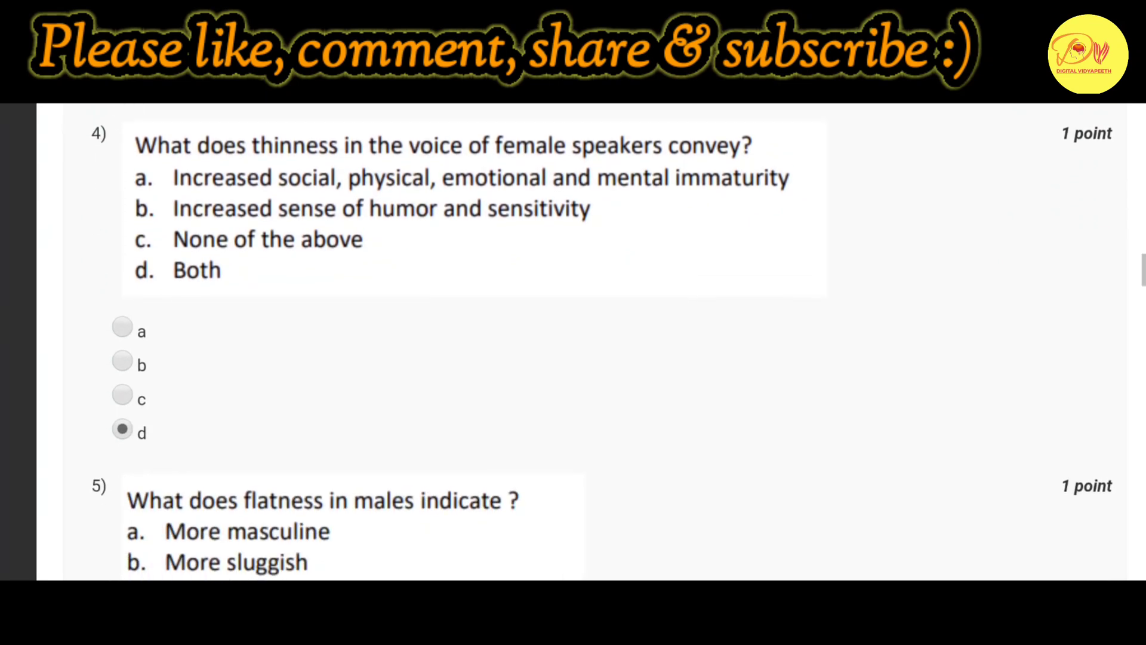
scroll(down, 3)
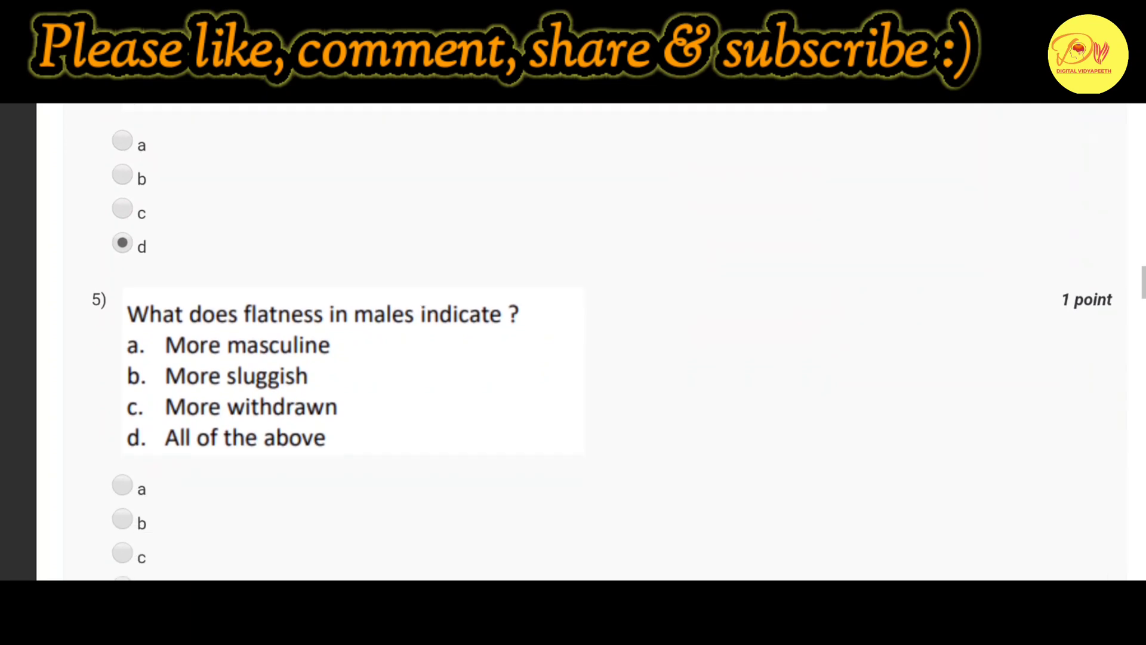
scroll(down, 3)
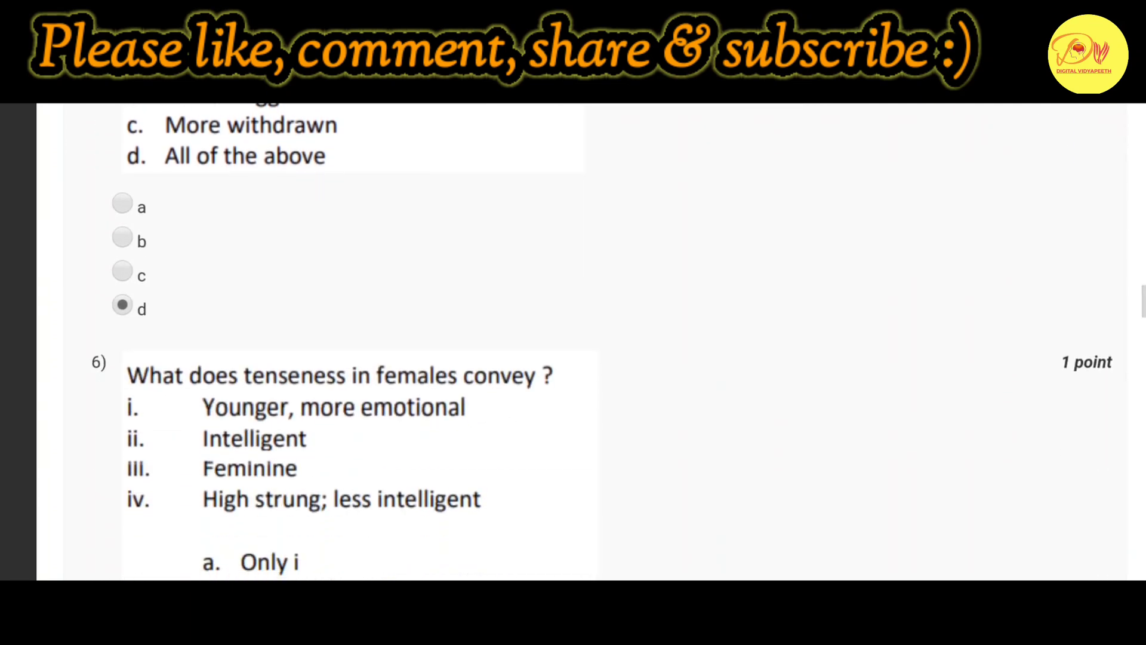
scroll(down, 3)
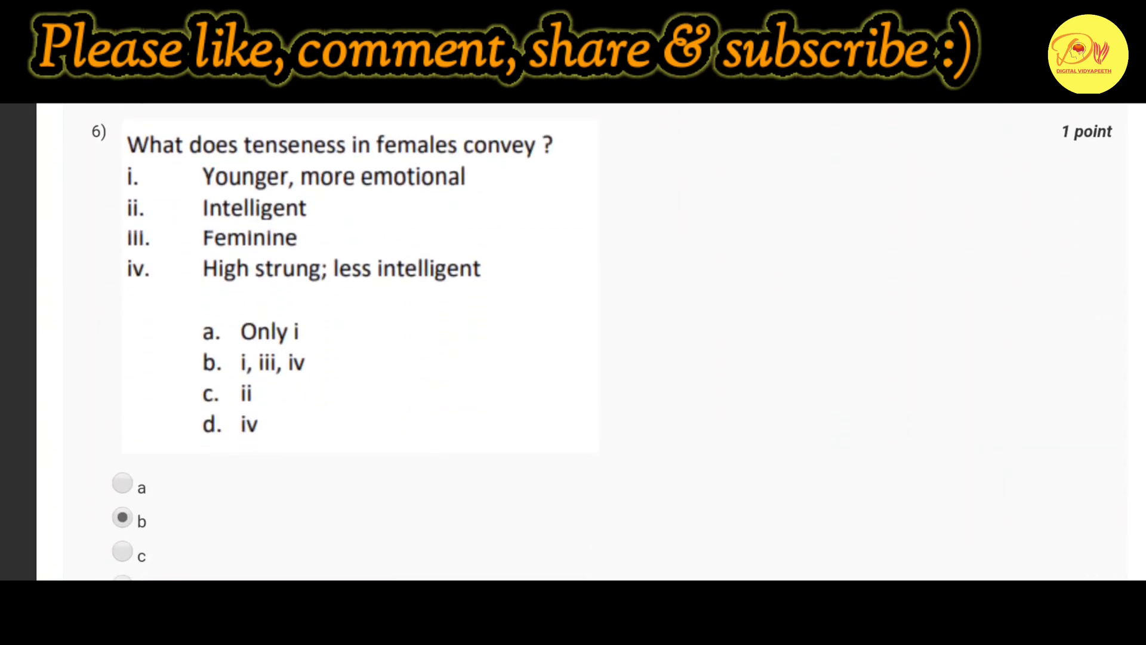
scroll(down, 3)
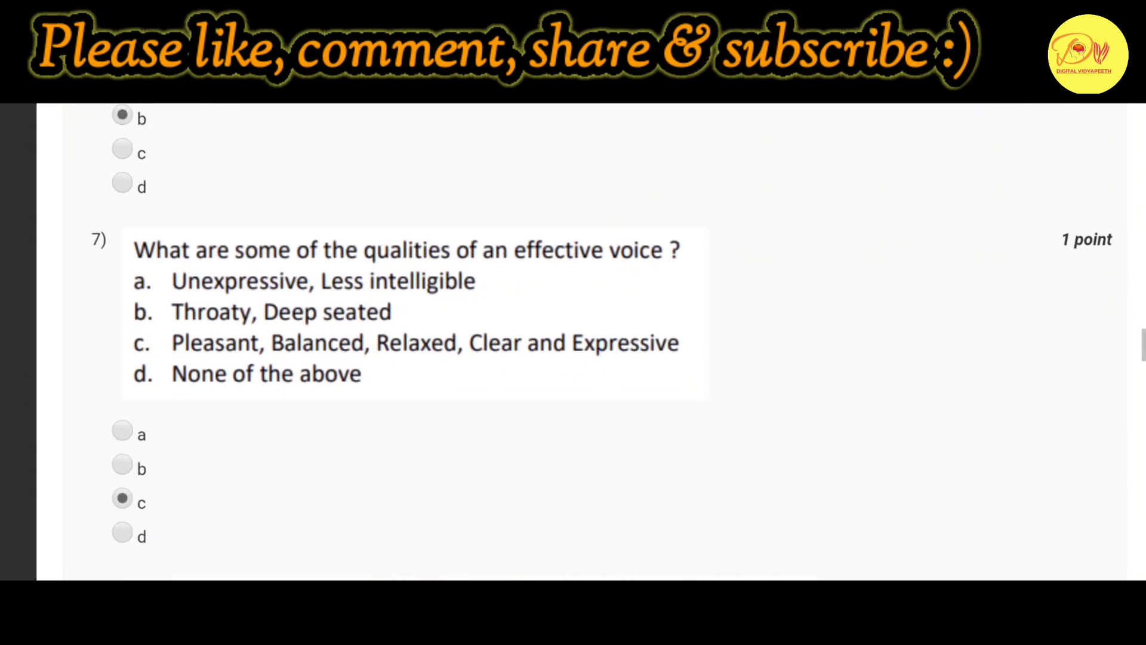
scroll(down, 3)
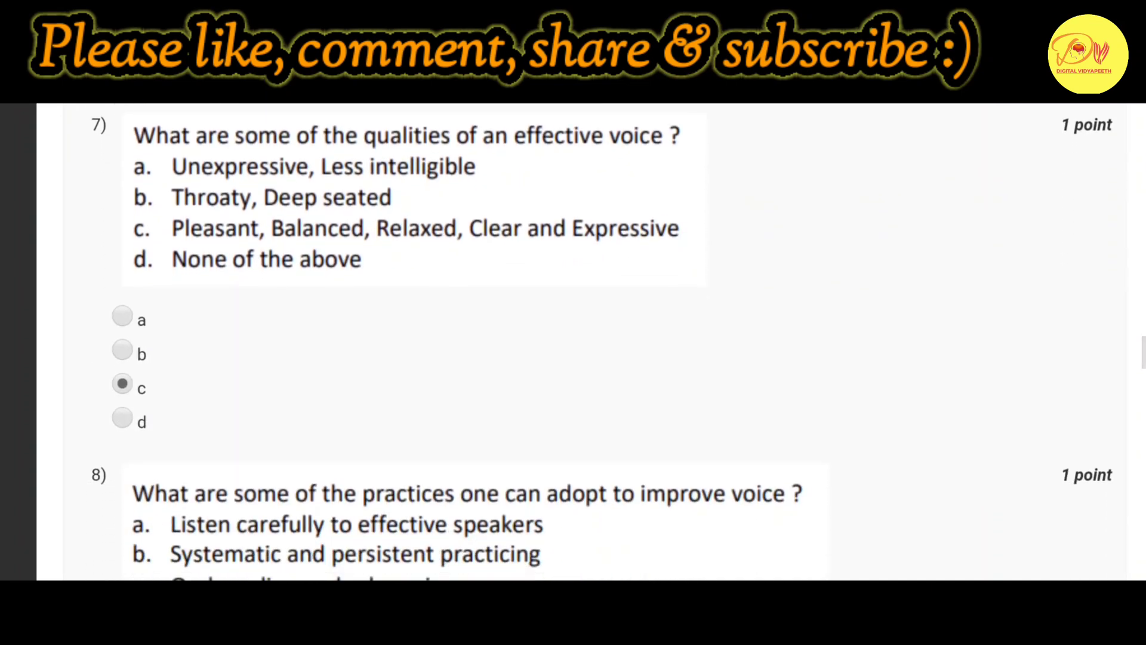
scroll(down, 3)
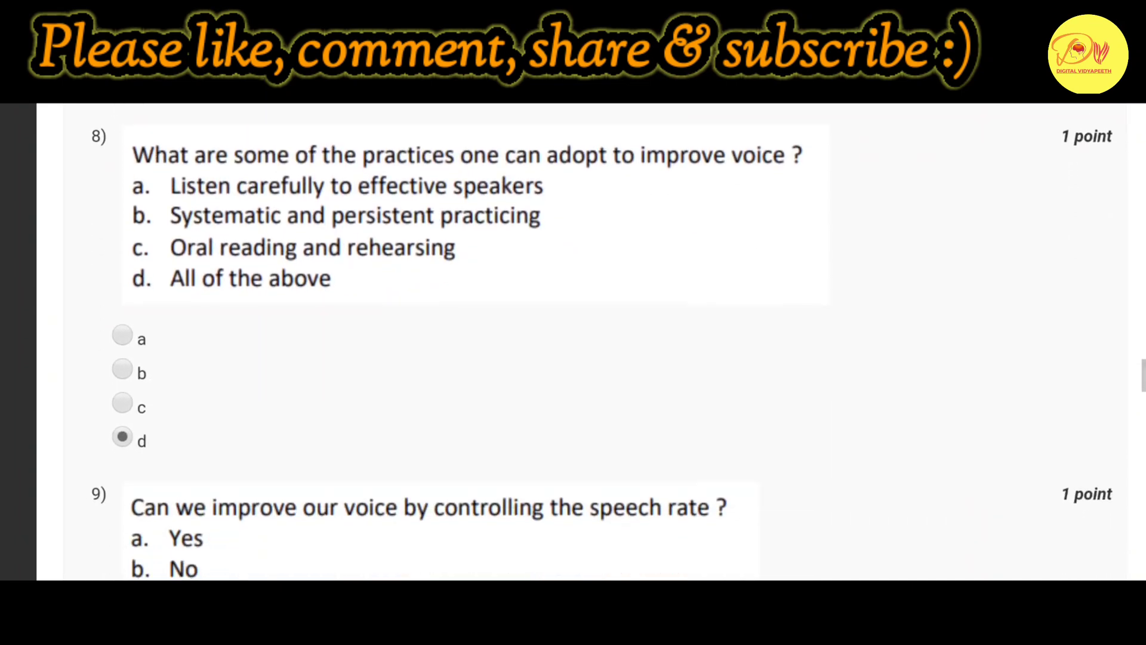
scroll(down, 3)
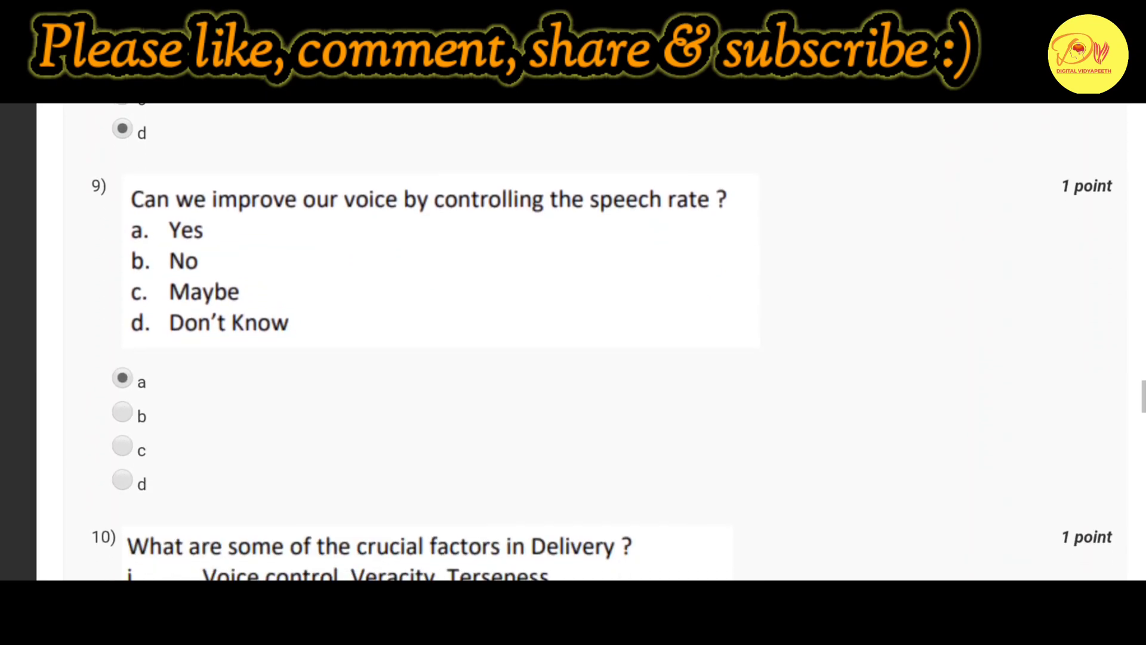
scroll(down, 3)
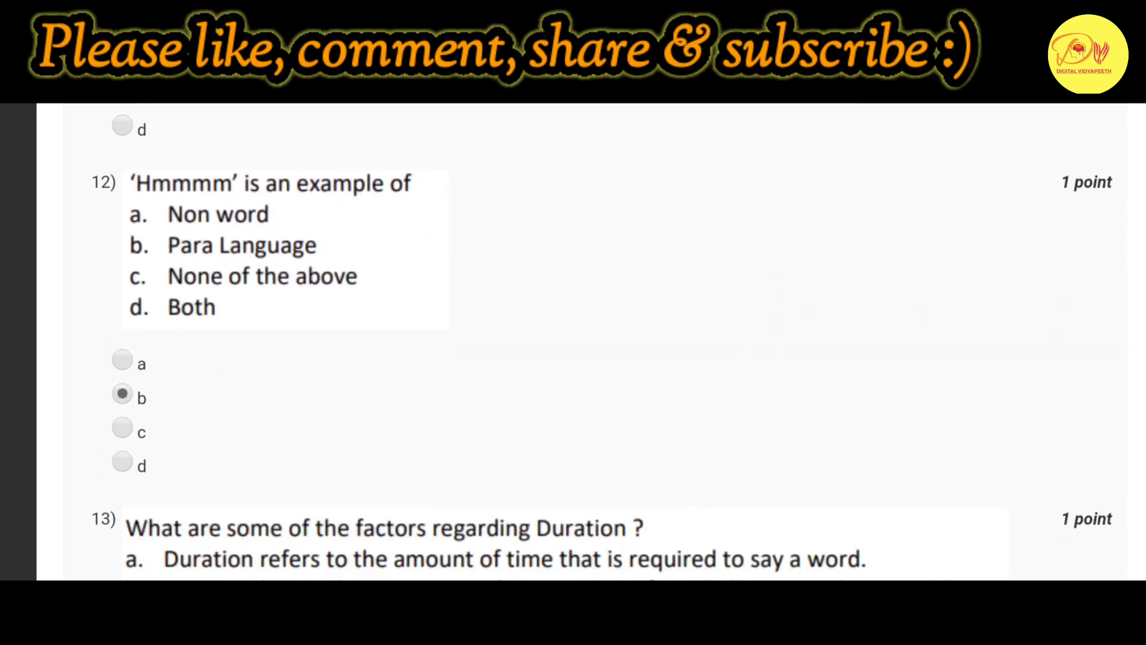
scroll(down, 3)
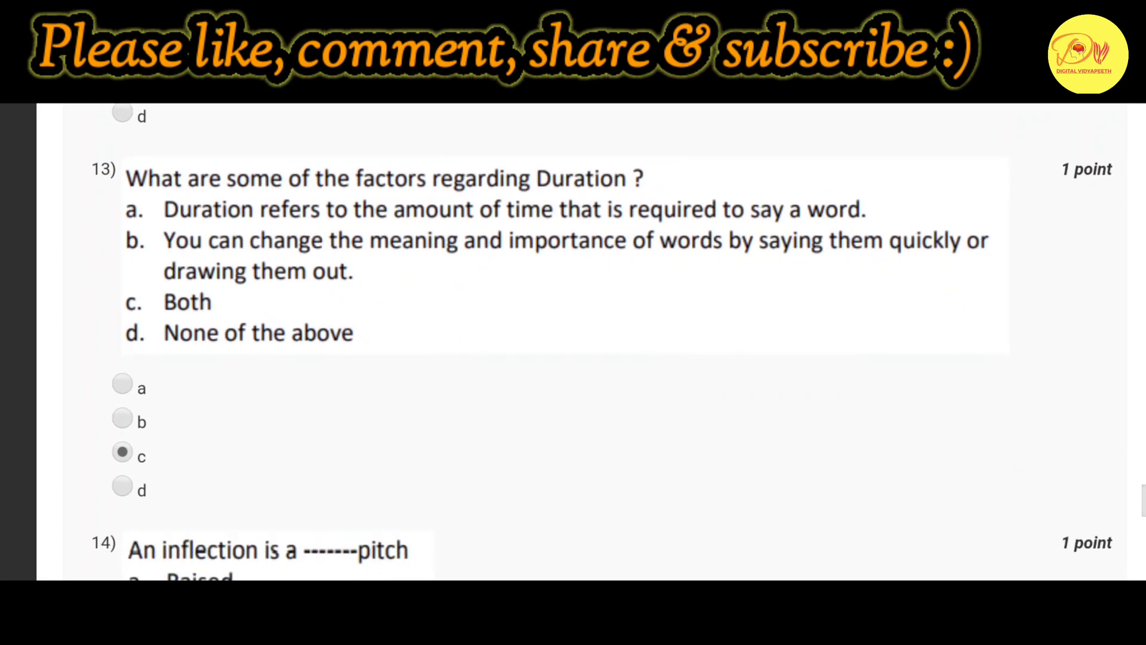
scroll(down, 3)
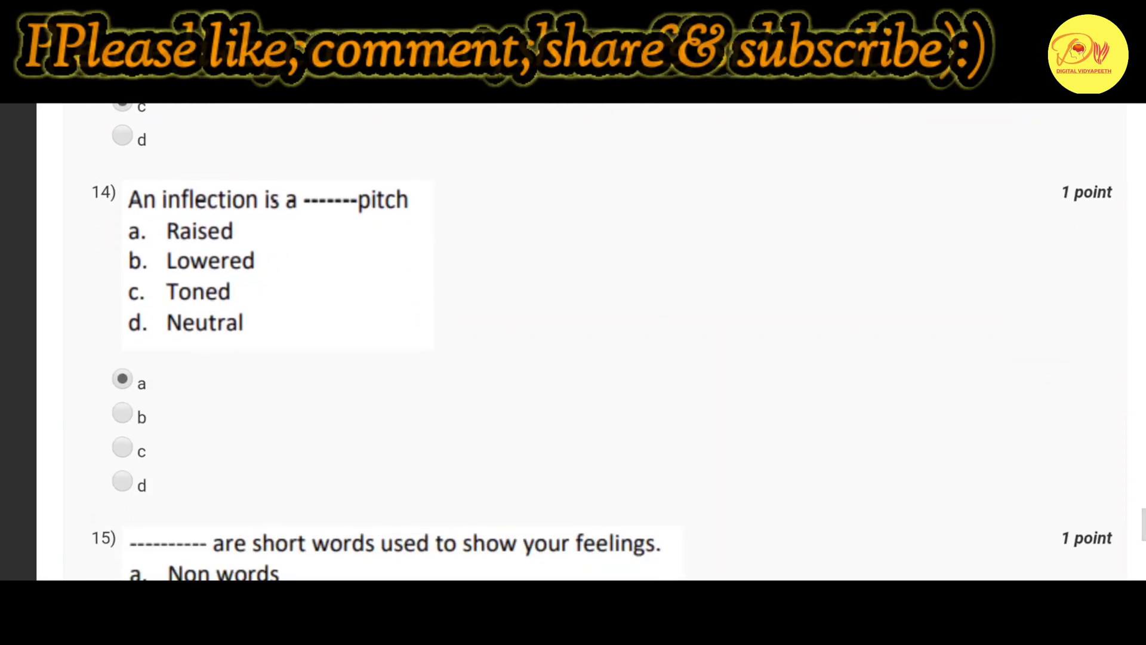
scroll(down, 3)
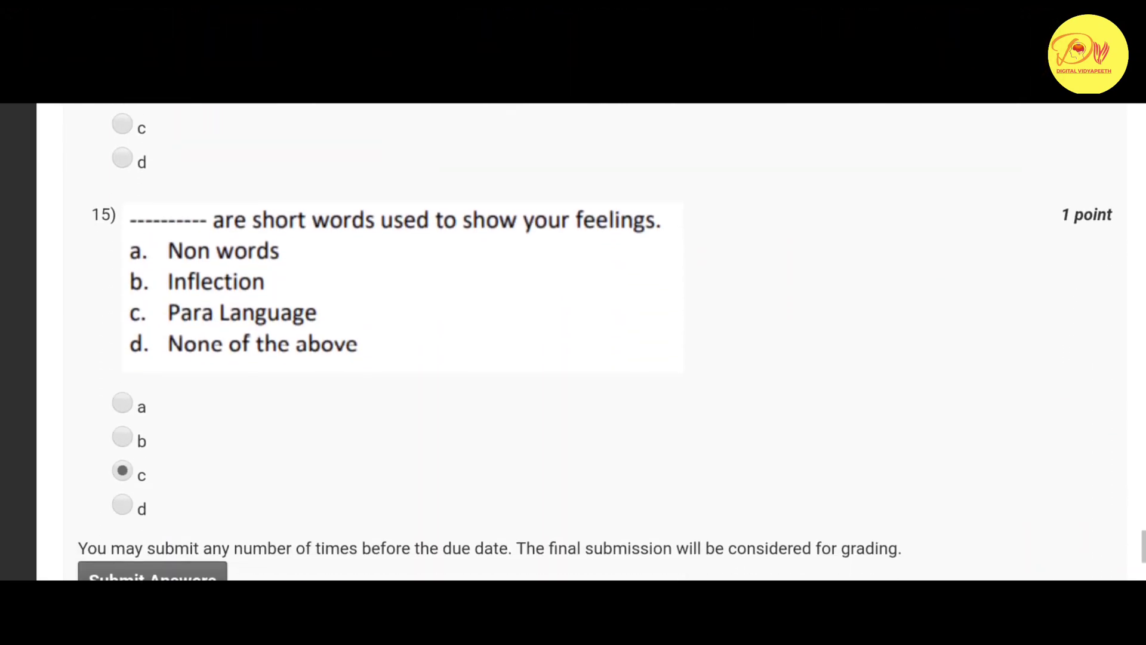
scroll(down, 3)
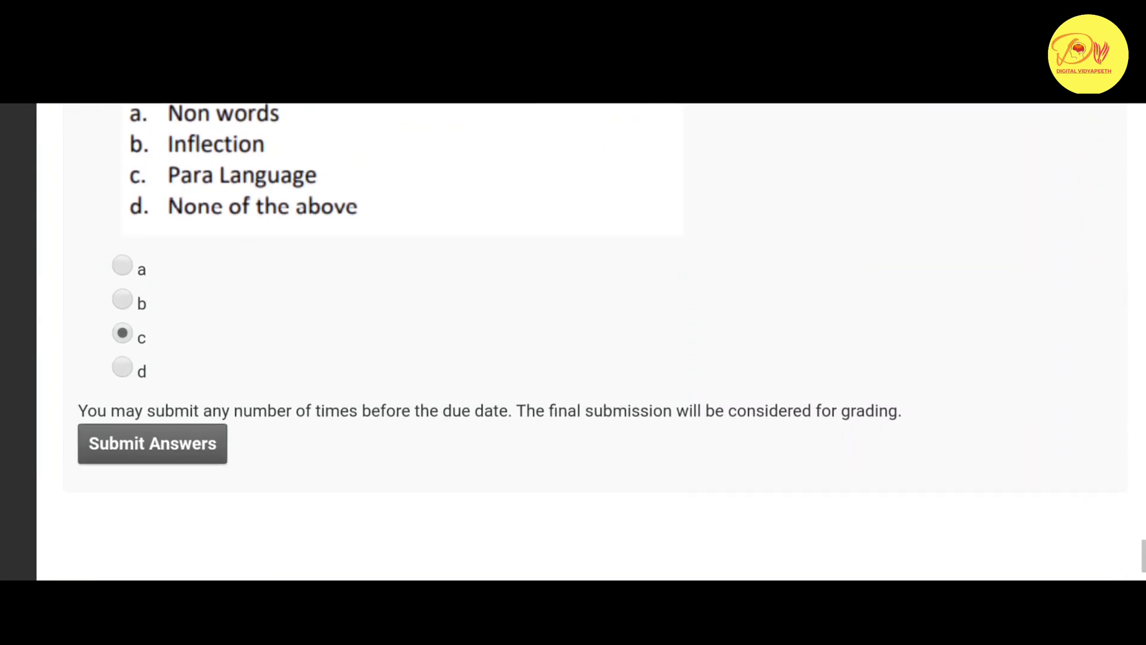
scroll(down, 3)
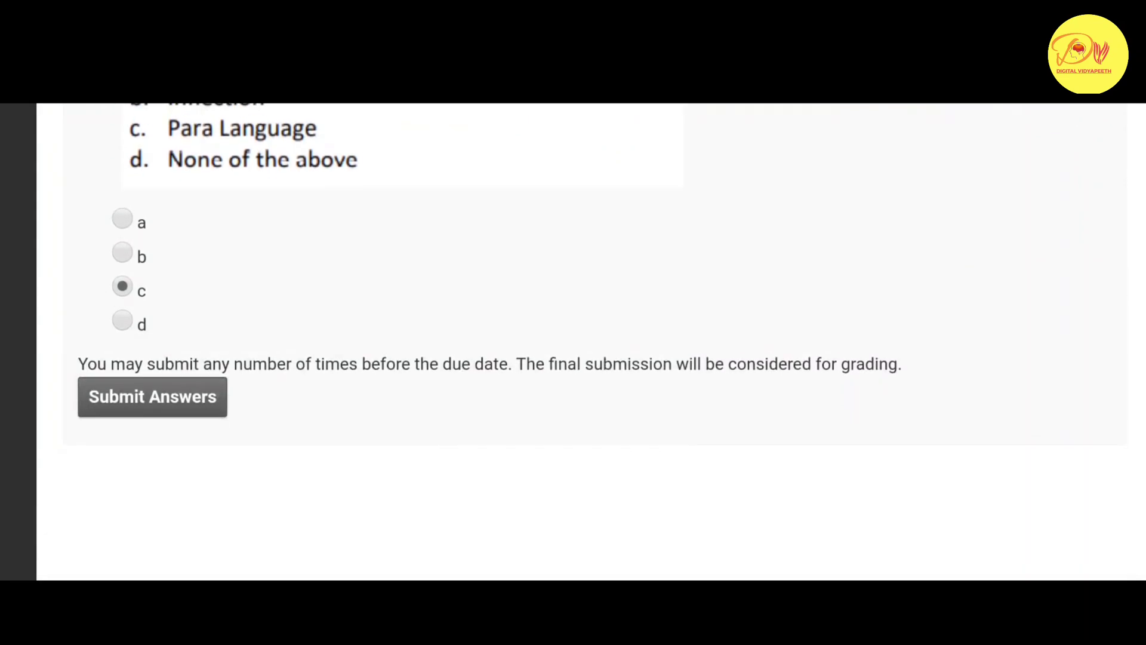